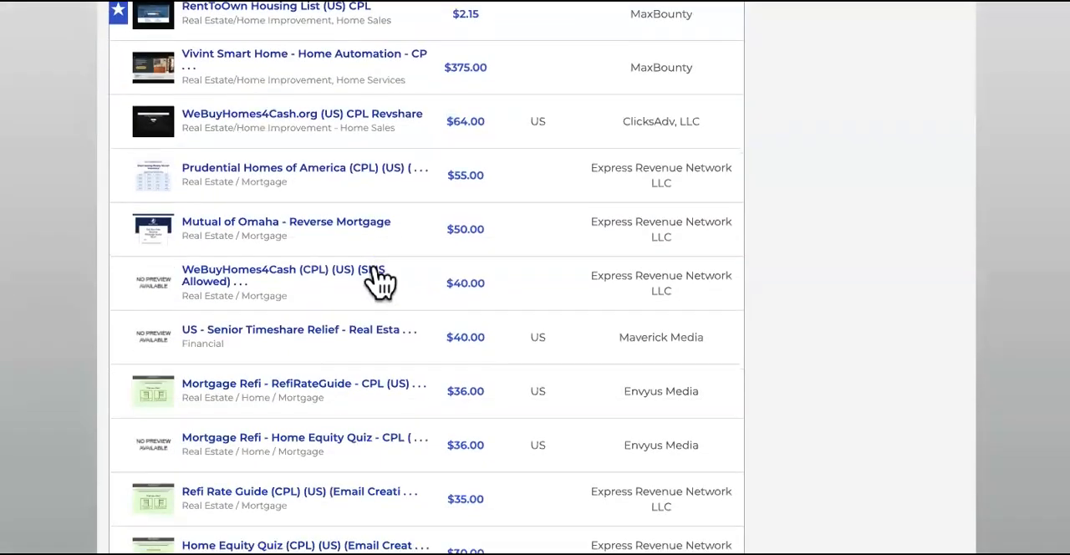
Scroll the text broadcast types and start a simple text message broadcast
{"action": "scroll", "scroll_direction": "down", "scroll_amount": 3}
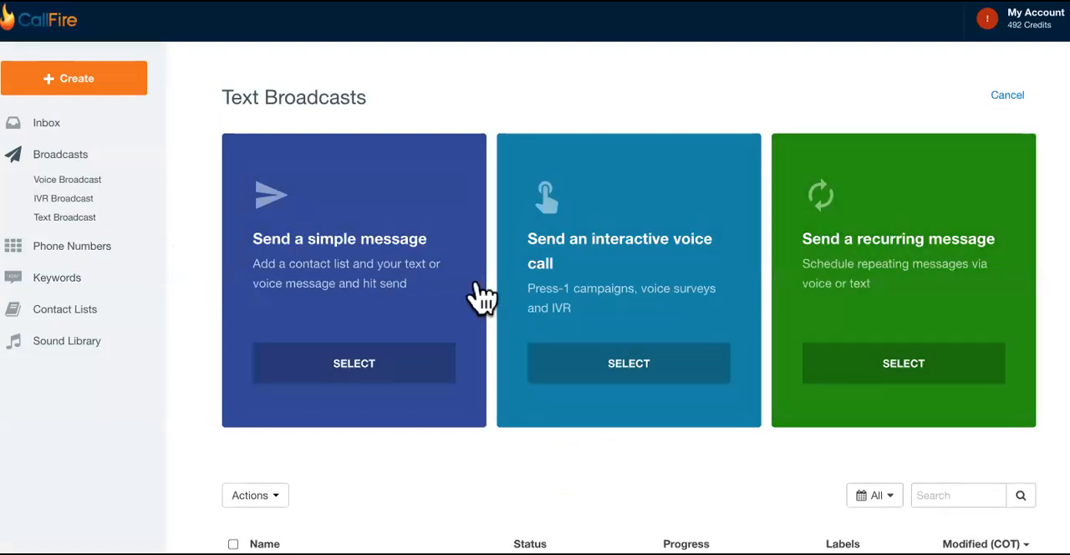
{"action": "left_click", "coordinate": [354, 363]}
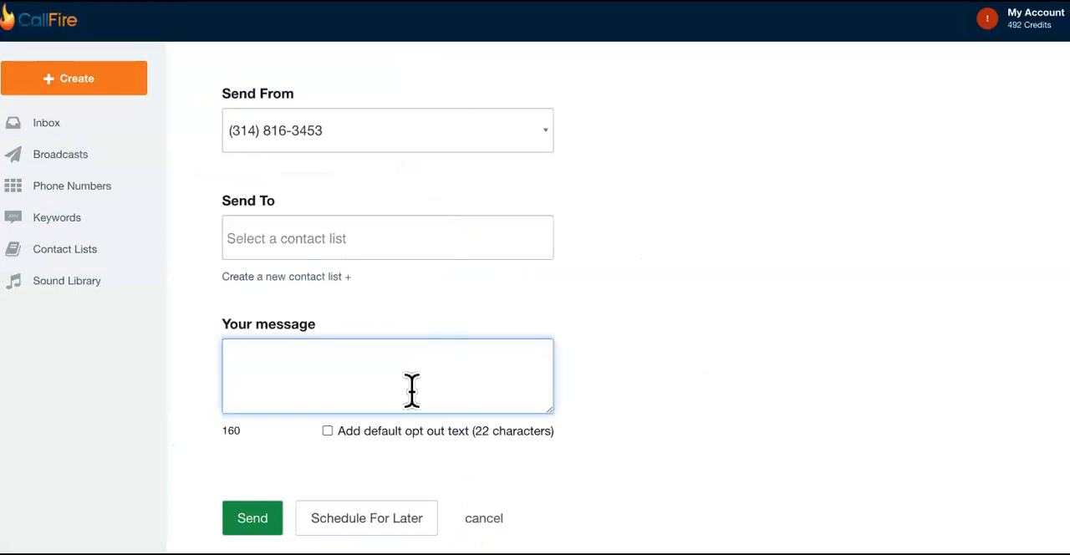
{"action": "mouse_move", "coordinate": [621, 309]}
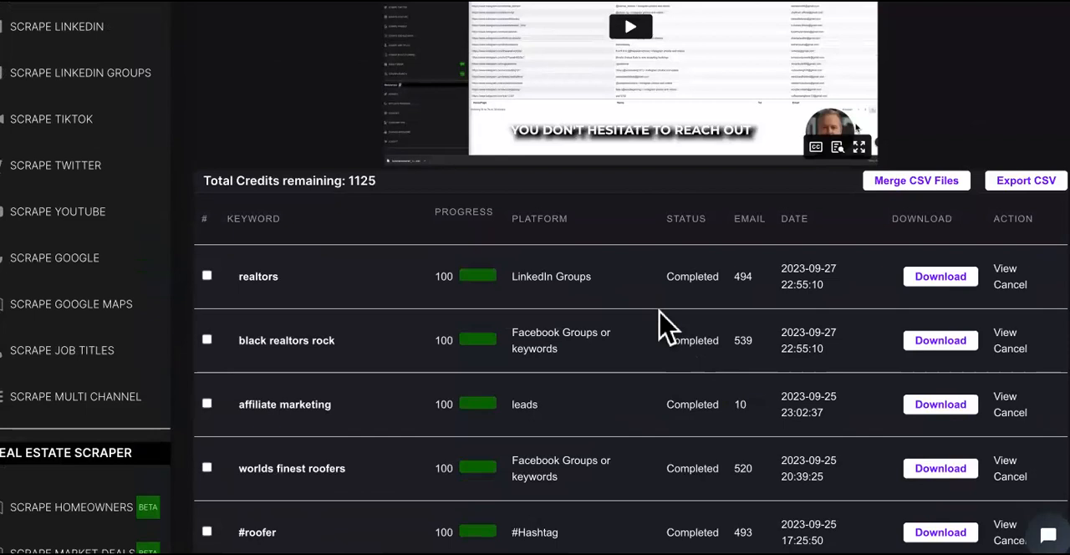
Scroll the completed scrape jobs table to reveal more scrapes, including #affiliatemarketer
{"action": "scroll", "scroll_direction": "down", "scroll_amount": 3}
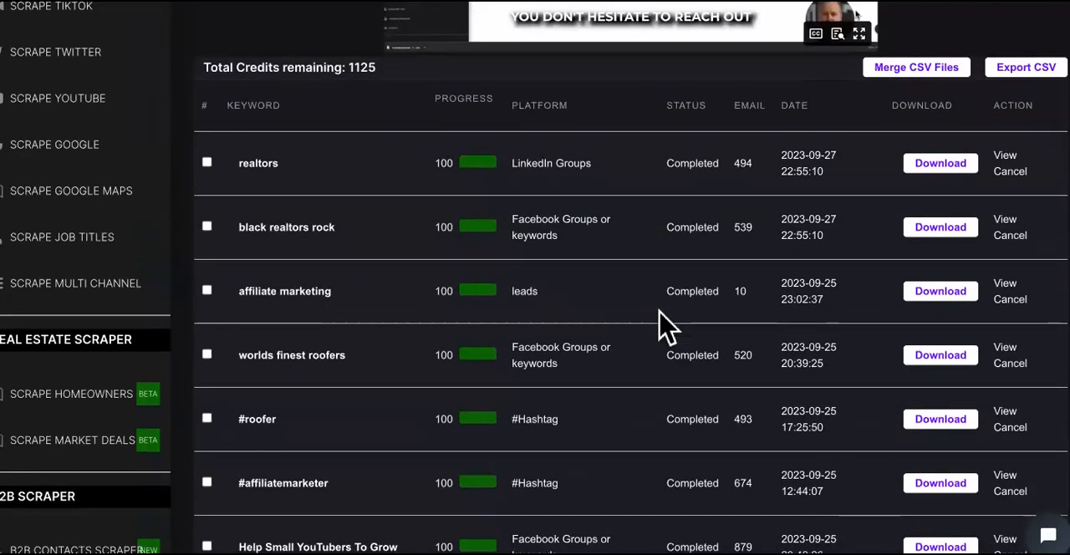